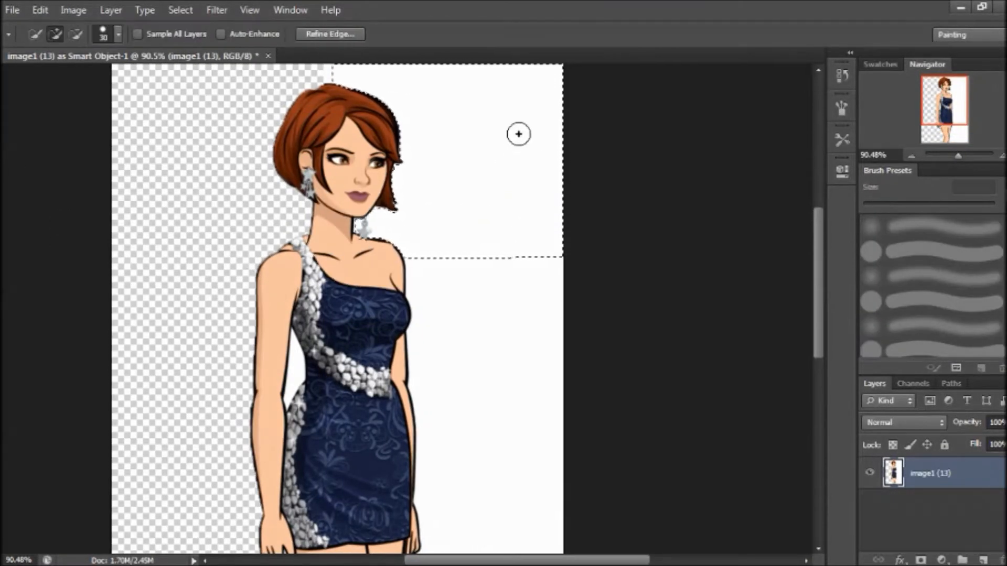
Paint extra brown hair strands with a 15 px brush on new layers over the woman's hair.
{"action": "scroll", "scroll_direction": "down", "scroll_amount": 3}
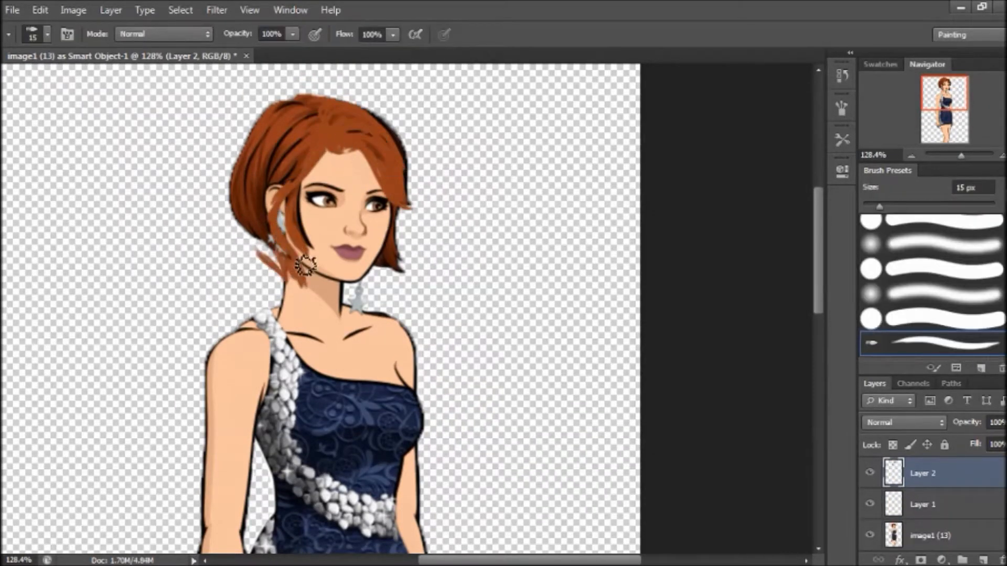
{"action": "left_click", "coordinate": [931, 535]}
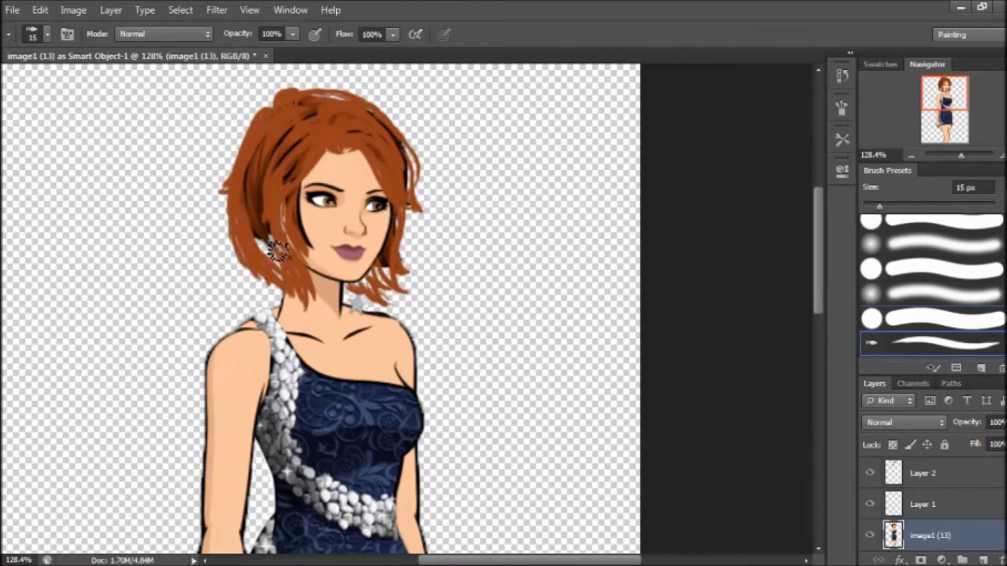
Mask a purple-blue galaxy image into the hair, leaving only the top brown.
{"action": "left_click", "coordinate": [923, 473]}
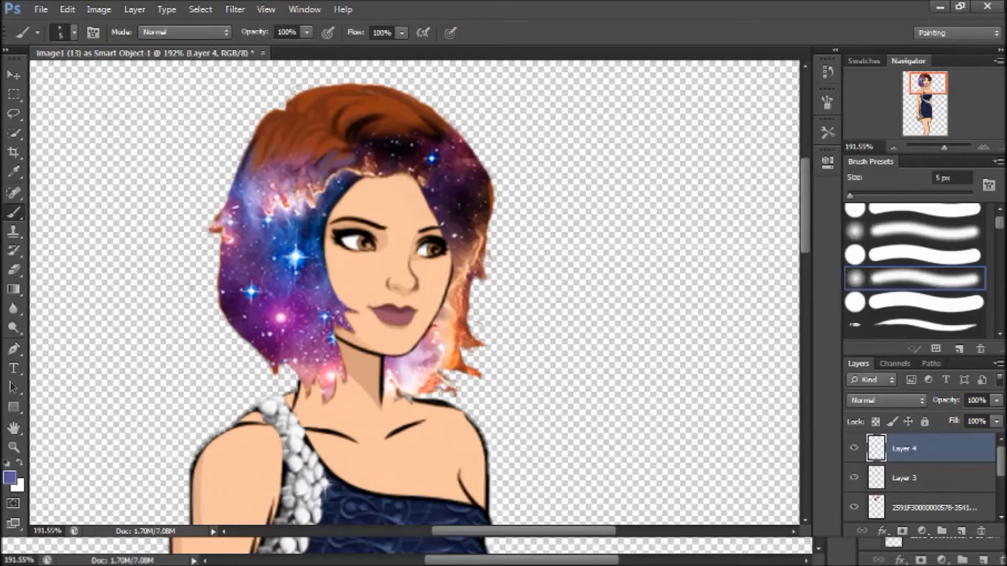
Mask the constellation star-chart image to the skirt below the beaded bodice.
{"action": "left_click", "coordinate": [912, 324]}
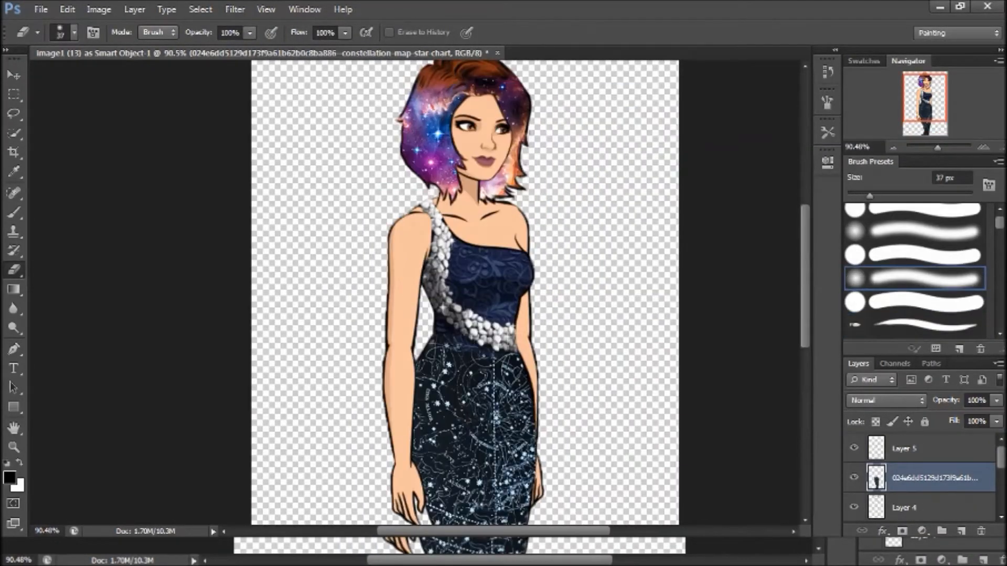
Paint two horns on the head and fill them with the constellation star texture.
{"action": "left_click", "coordinate": [903, 448]}
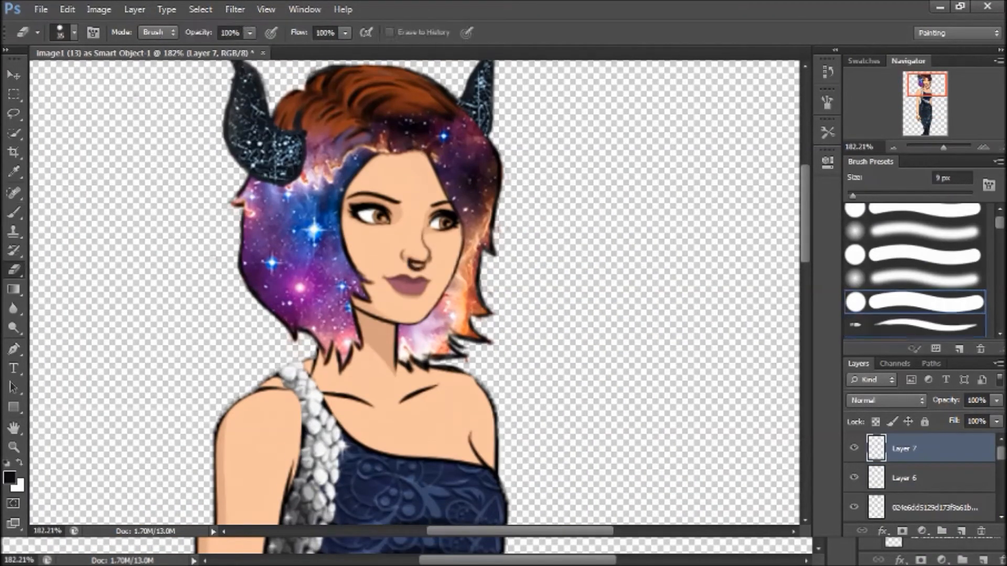
Paint a 3 px white nose ring, then place the Taurus constellation image.
{"action": "left_click", "coordinate": [13, 174]}
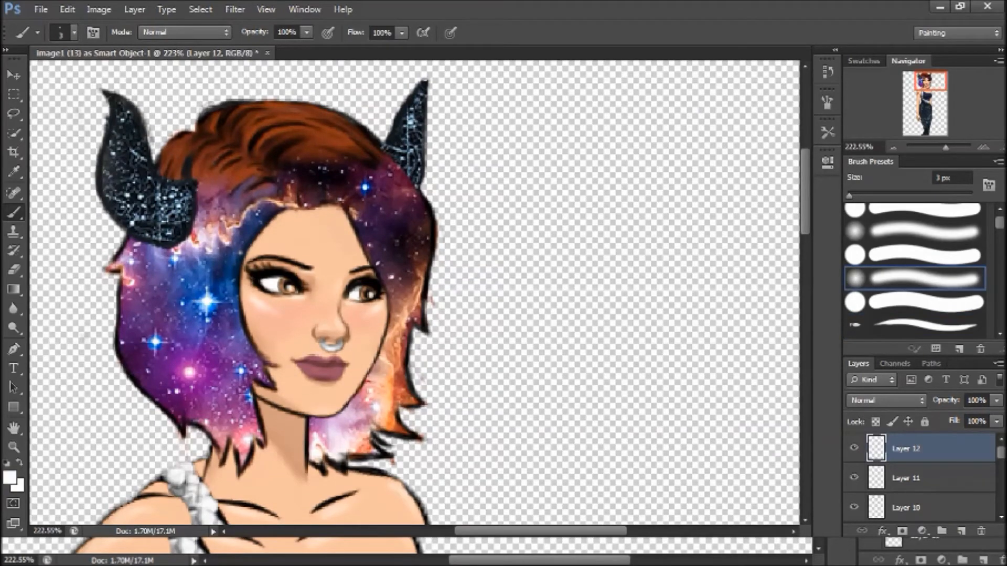
{"action": "left_click", "coordinate": [40, 9]}
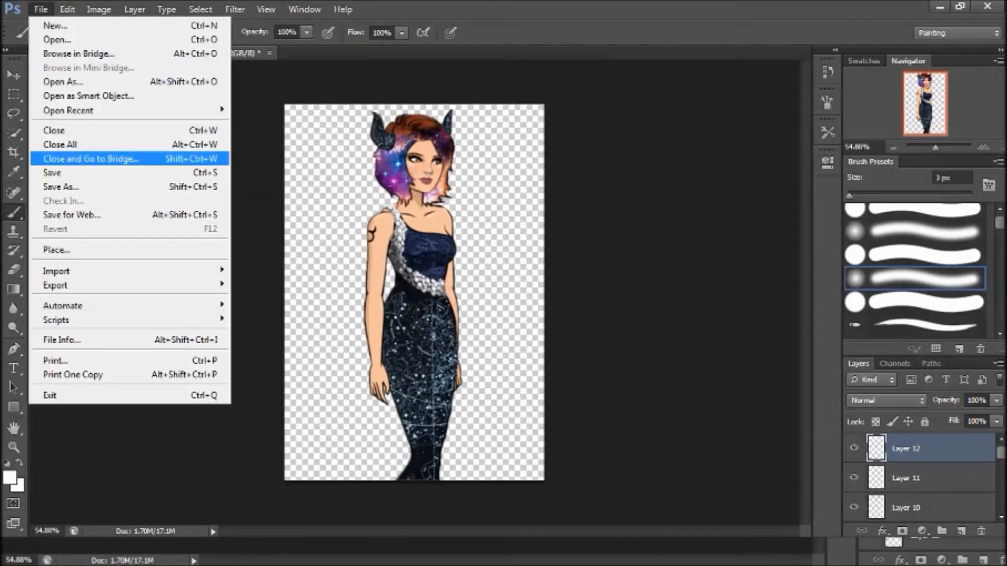
{"action": "left_click", "coordinate": [56, 250]}
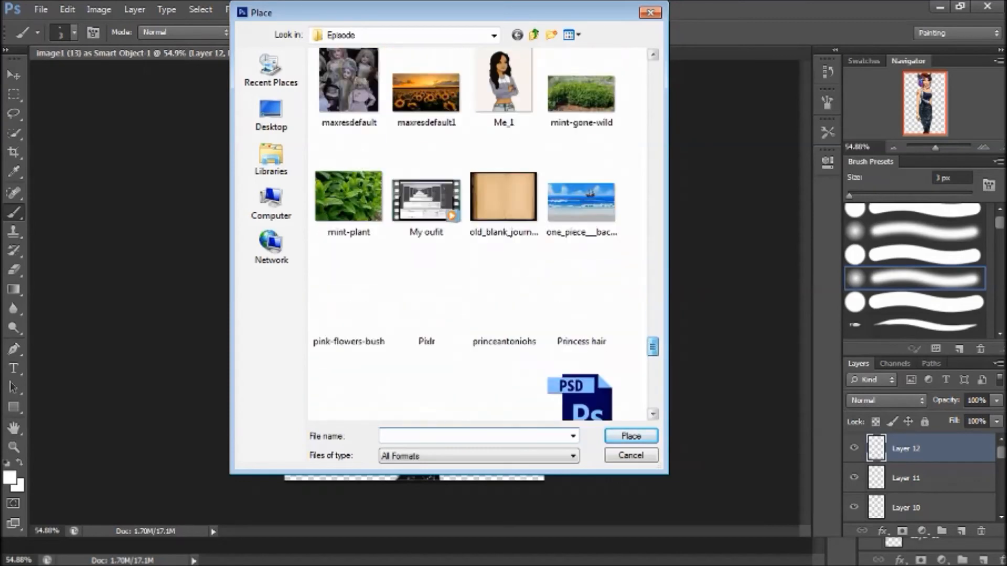
{"action": "left_click", "coordinate": [629, 435]}
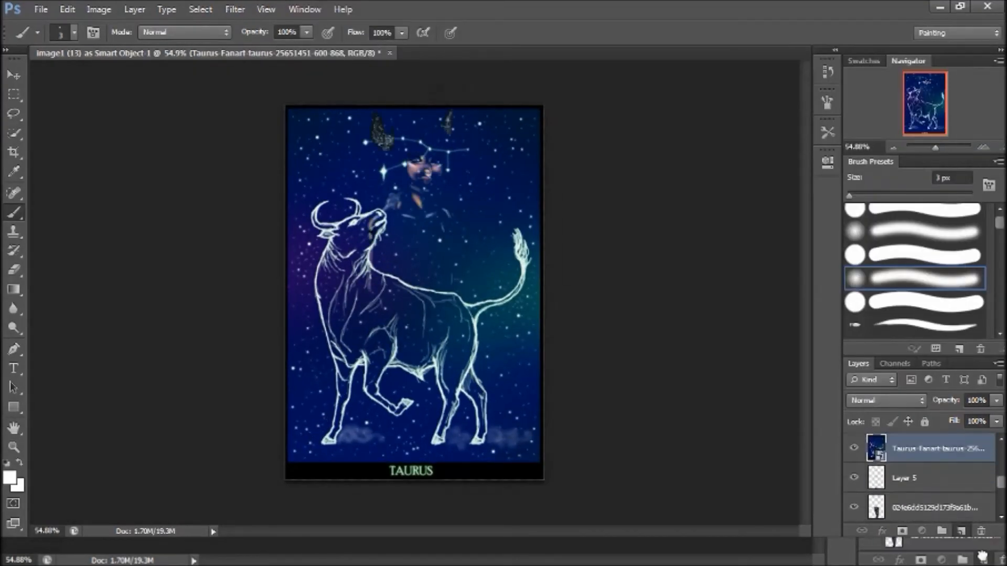